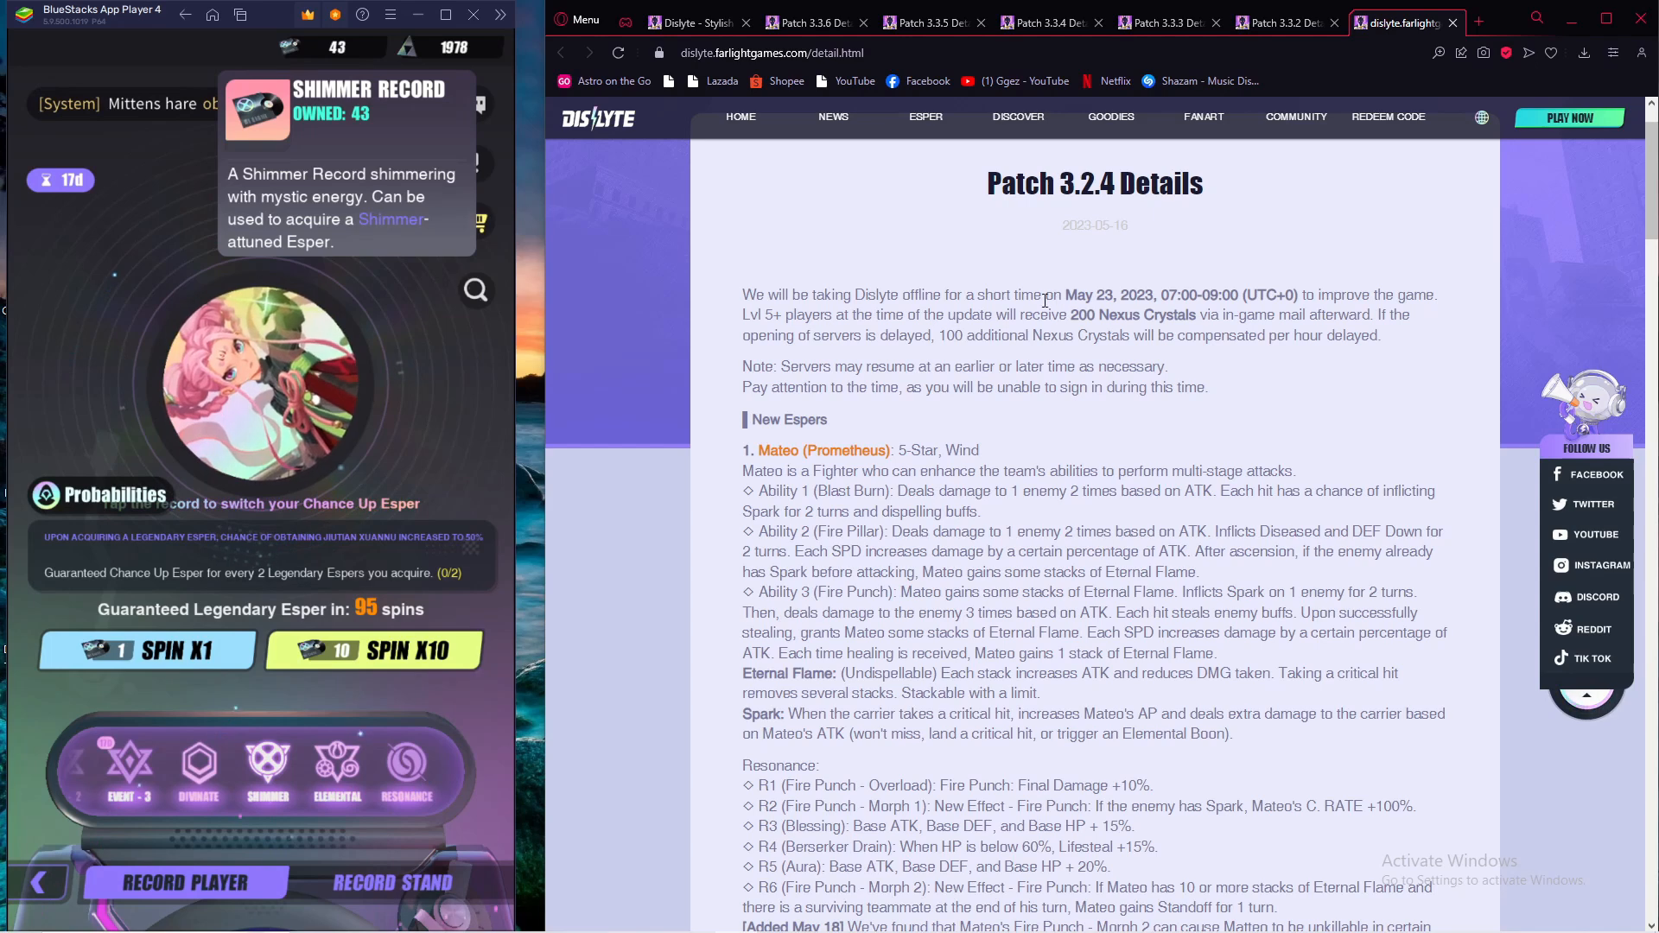
Move through the Patch 3.2.2 and 3.3.3 notes to the Patch 3.3.4 details page.
scroll("down", 3)
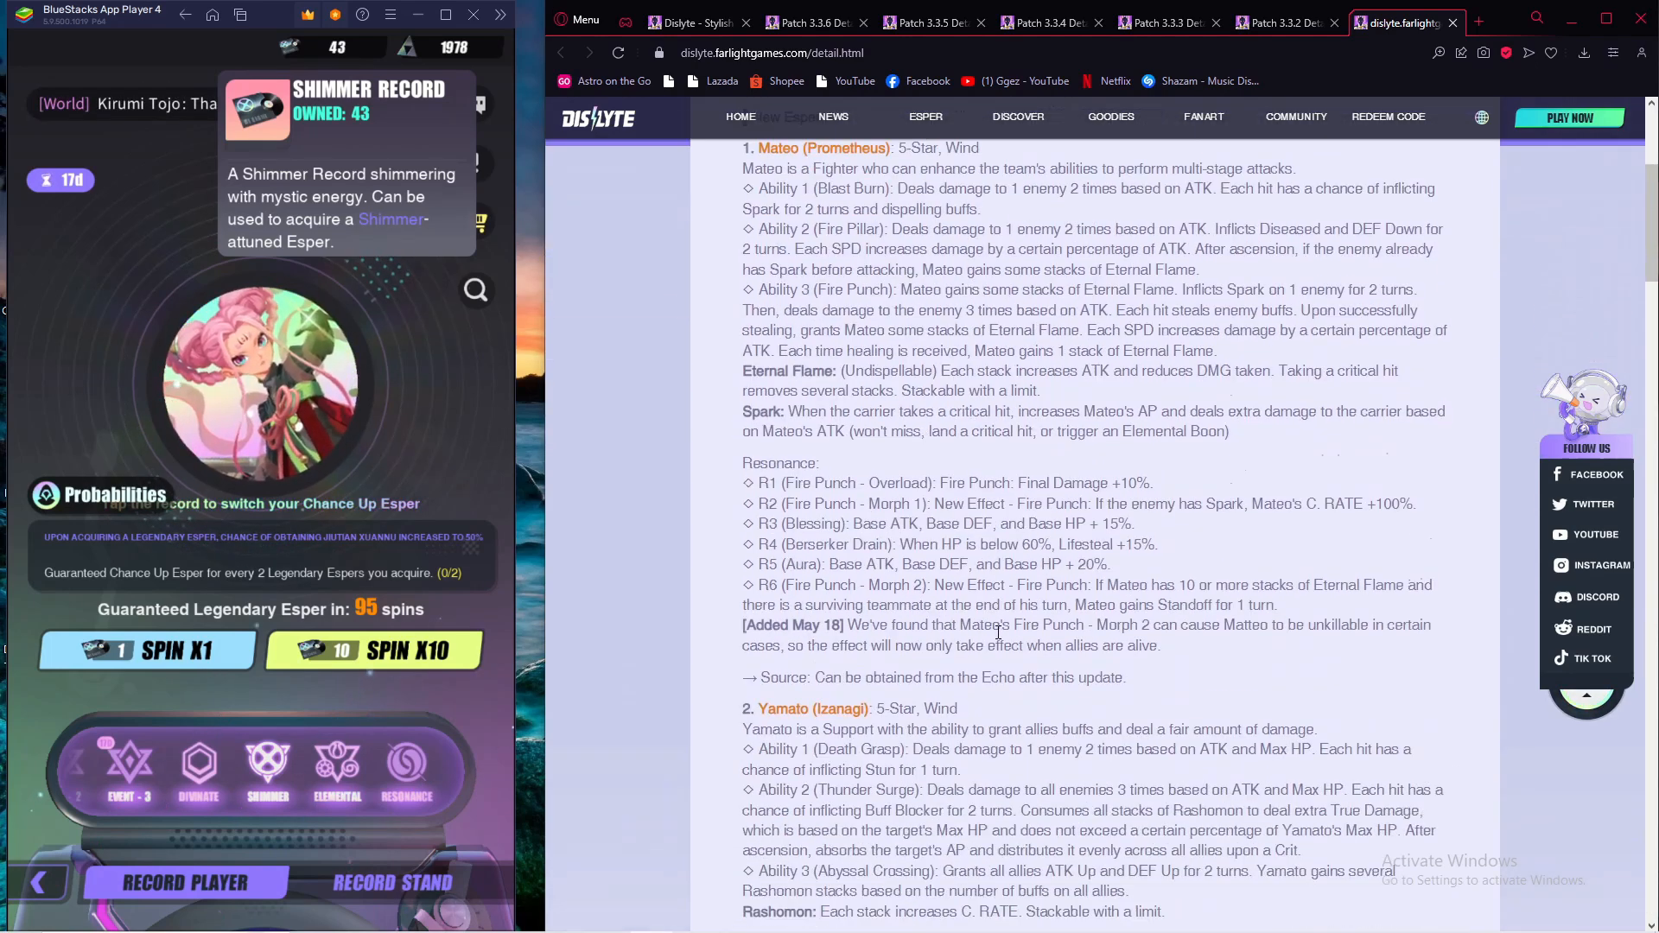
scroll("down", 3)
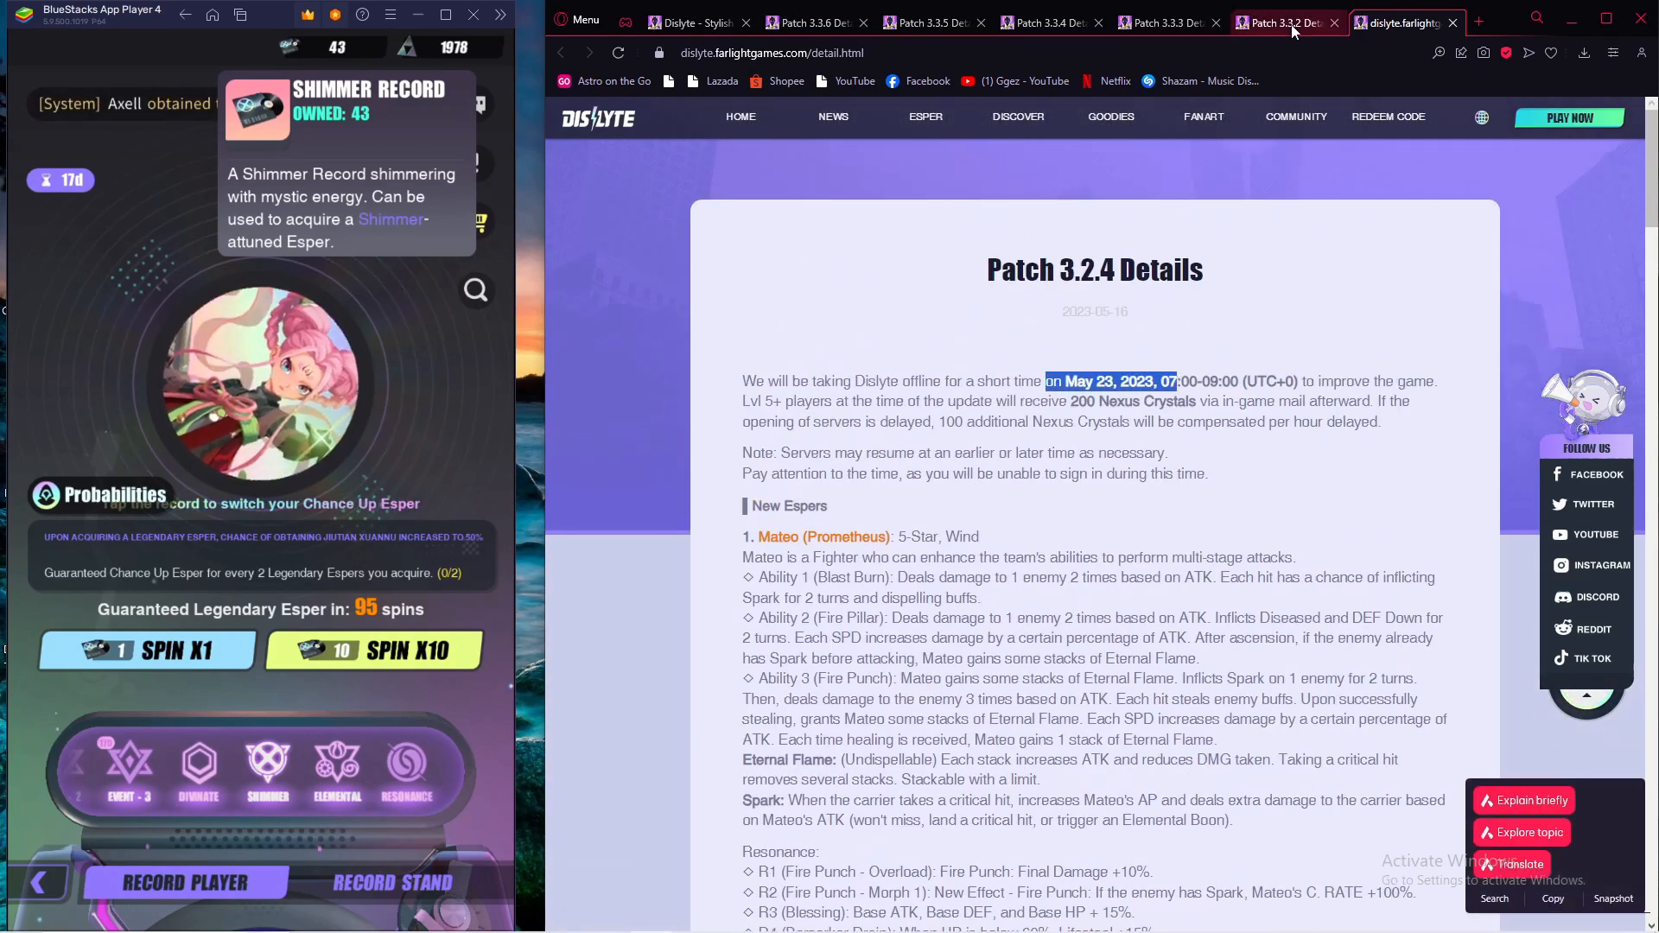
left_click(1281, 22)
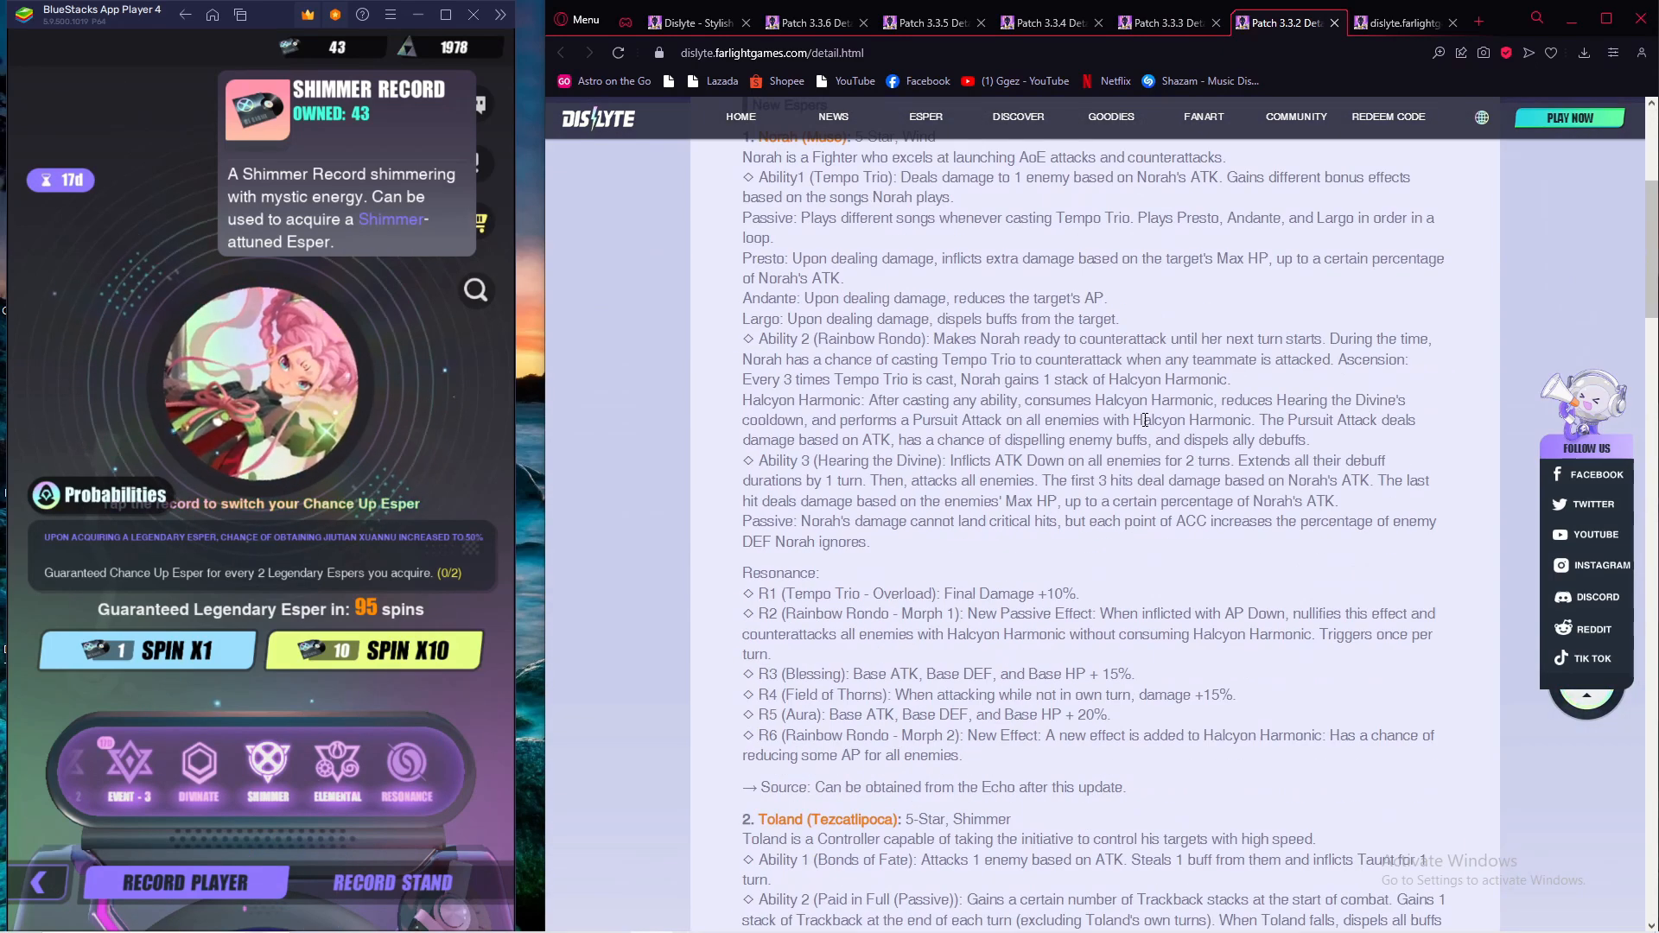
left_click(1157, 22)
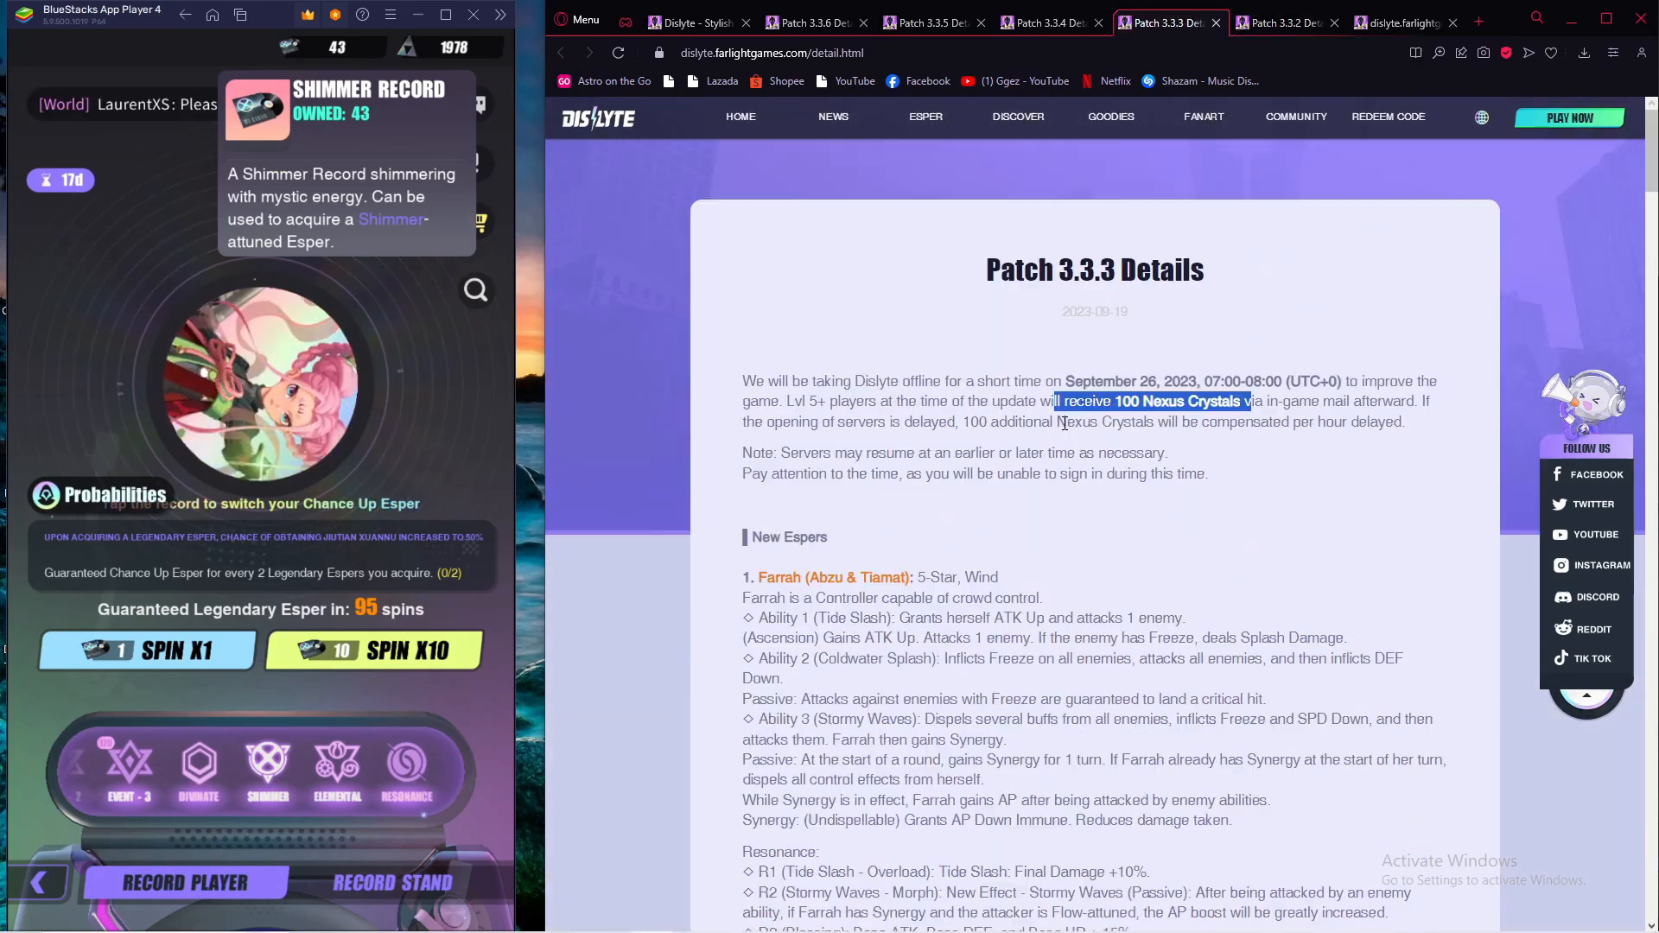
scroll("down", 3)
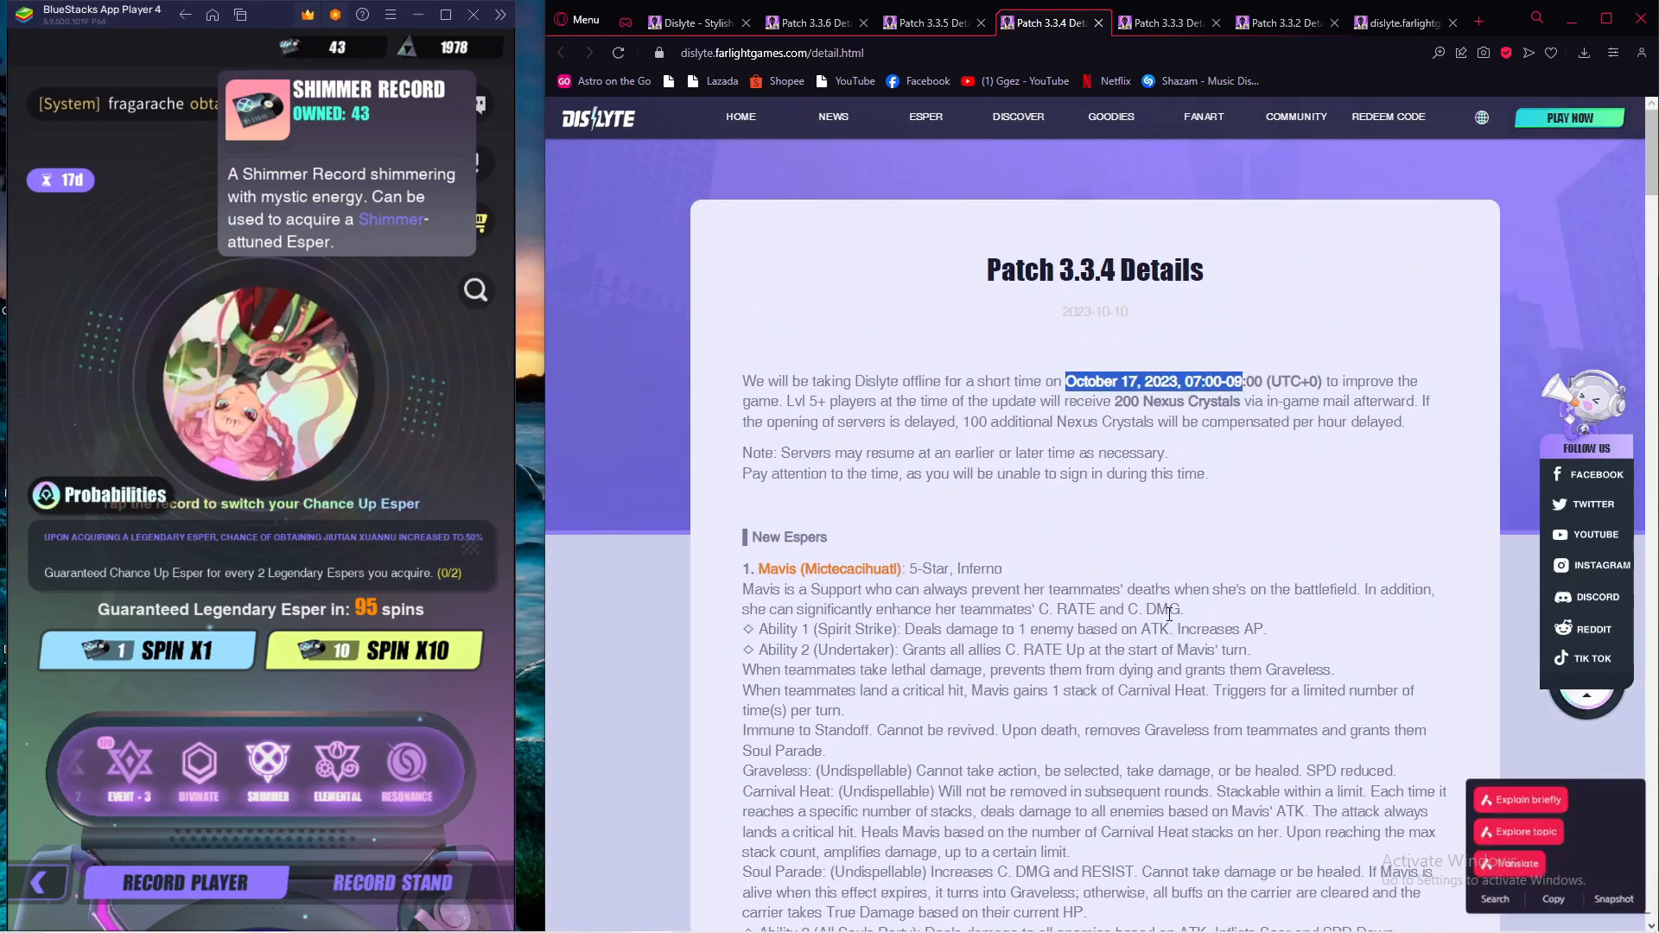
Read down the Patch 3.3.4 new Espers, then bring up the Patch 3.3.5 notes.
scroll("down", 3)
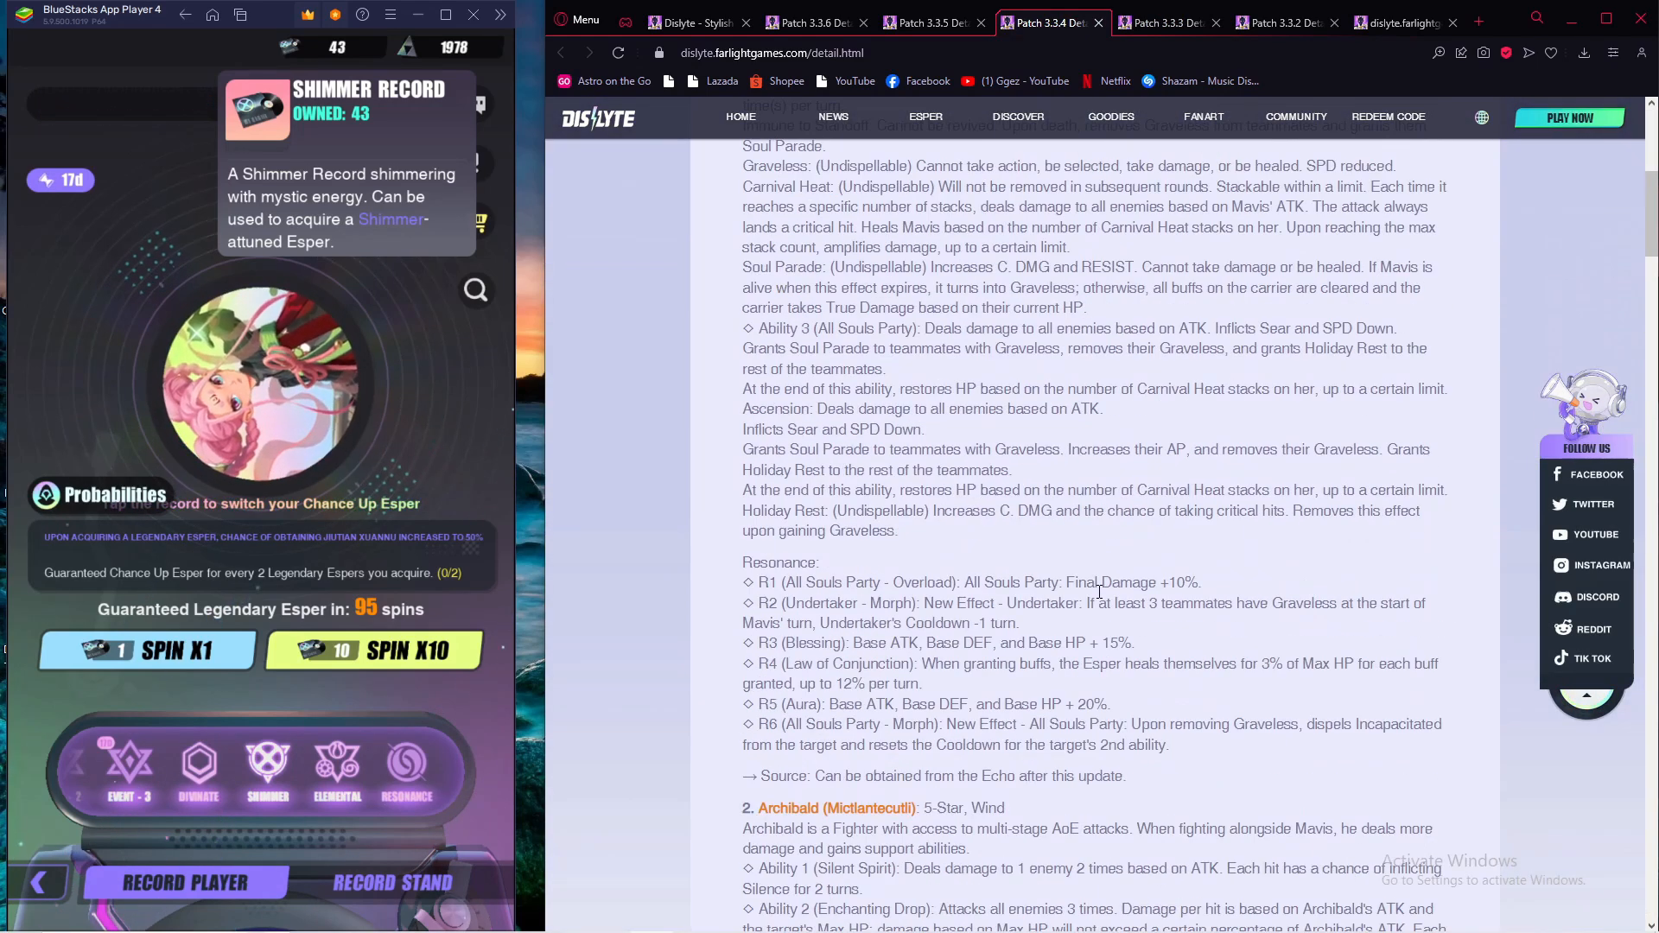
scroll("down", 3)
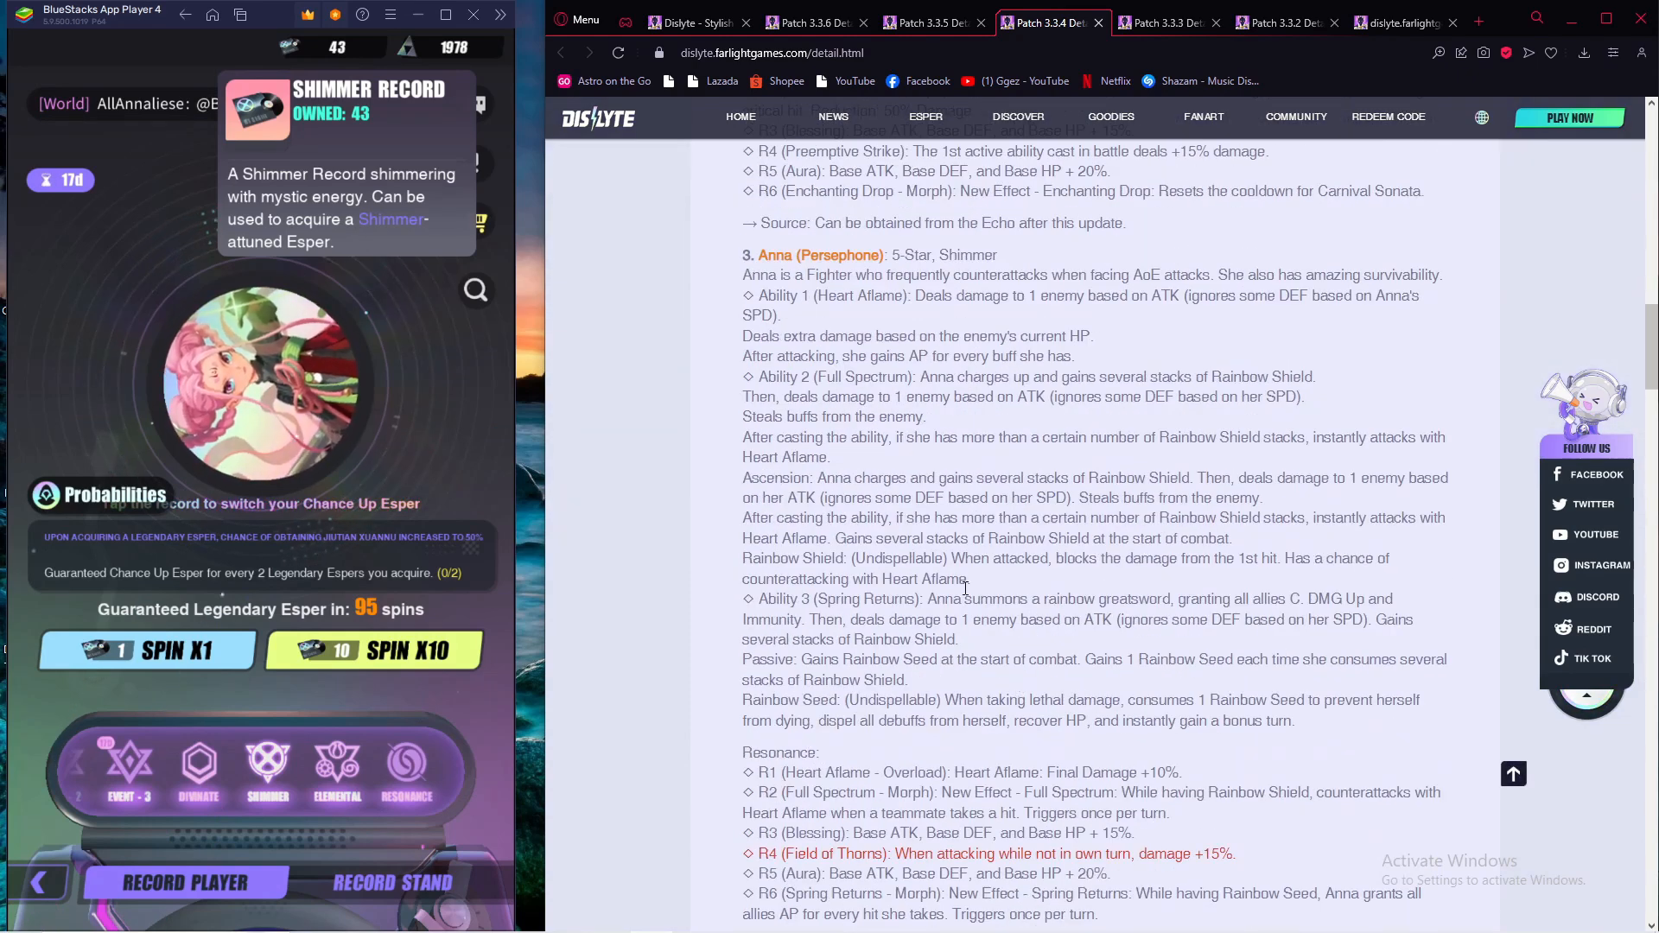
left_click(814, 23)
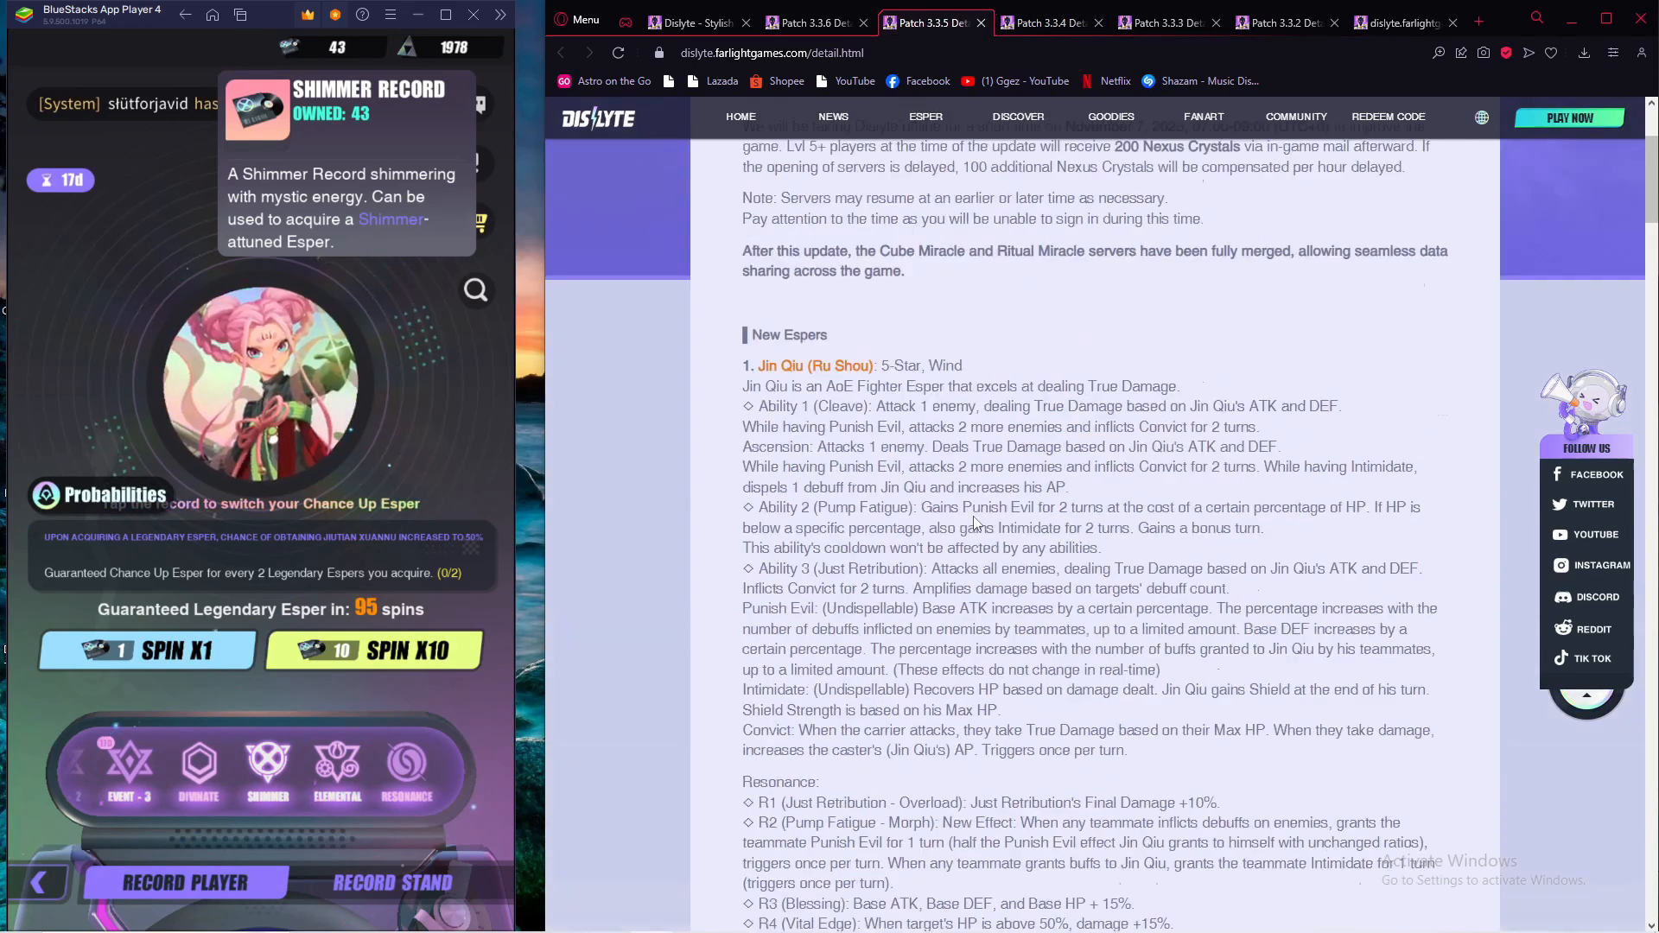
Review the Patch 3.3.5 New Features, then show the Patch 3.3.6 notes listing Liam and Sachiko.
scroll("down", 3)
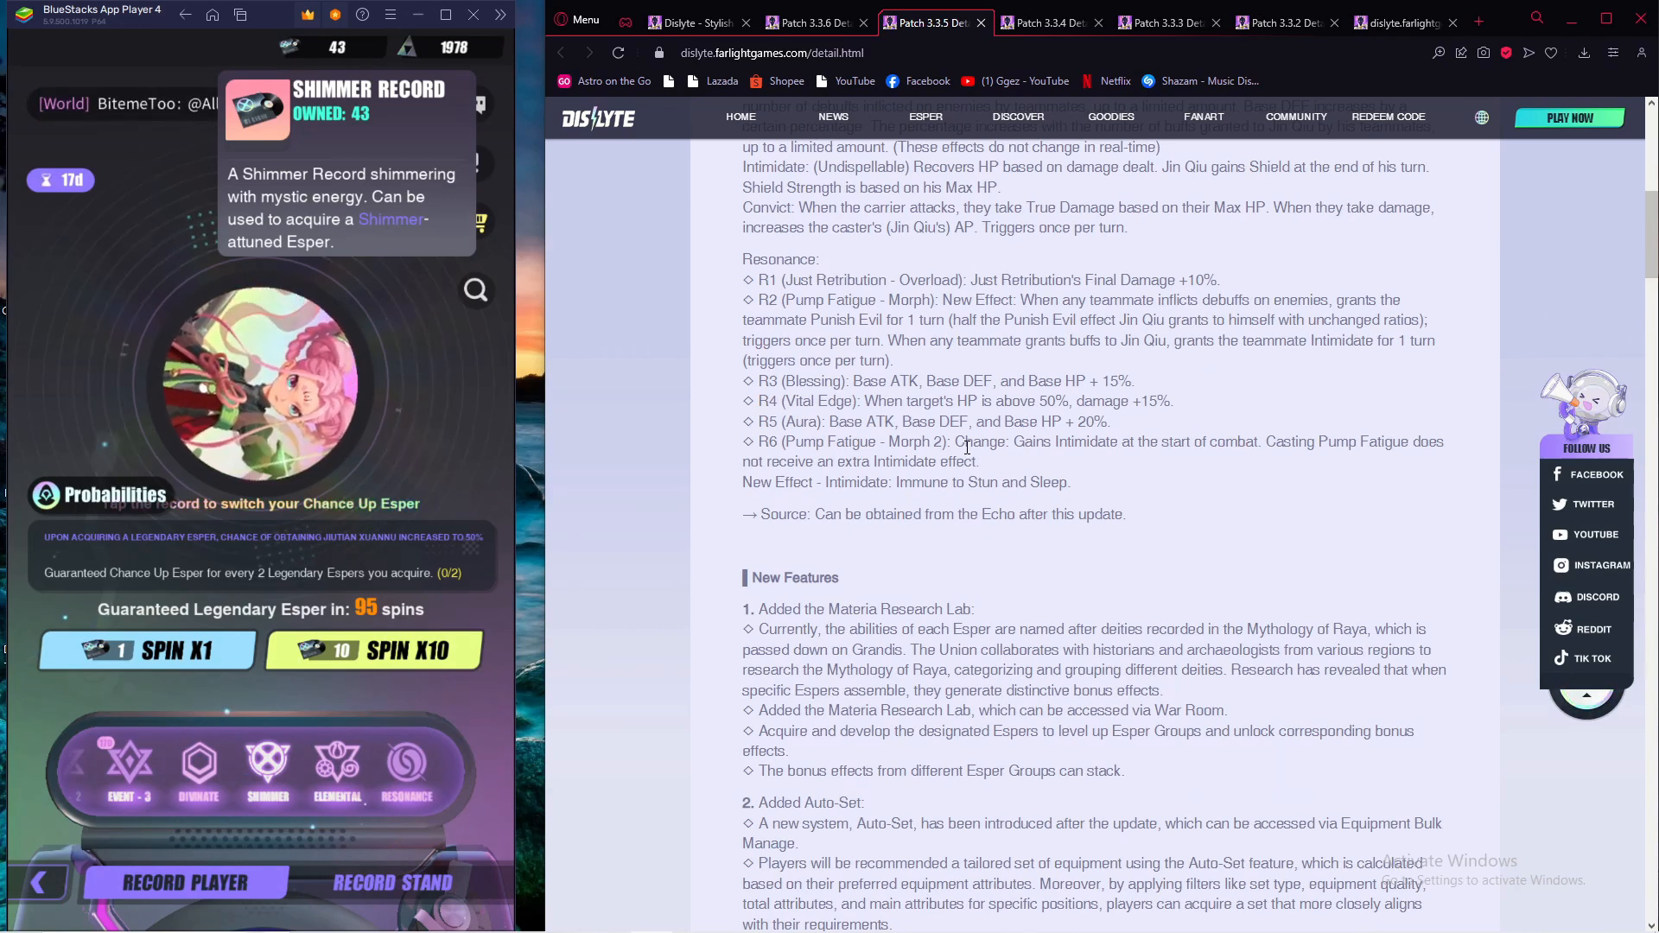
left_click(1163, 22)
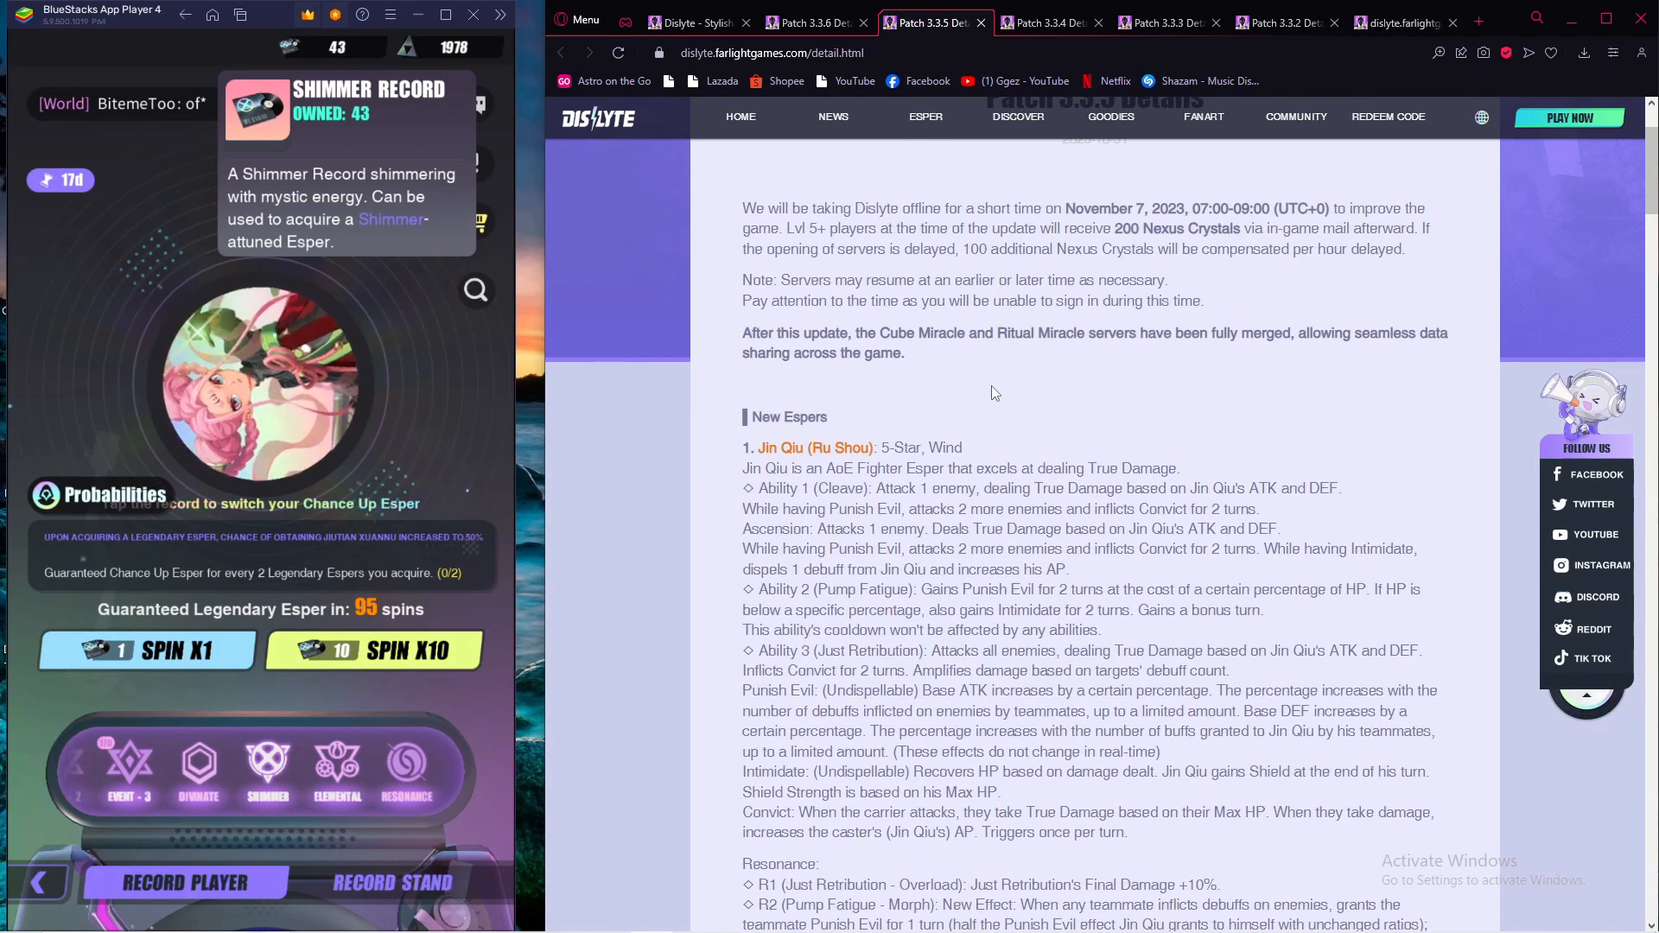
scroll("down", 3)
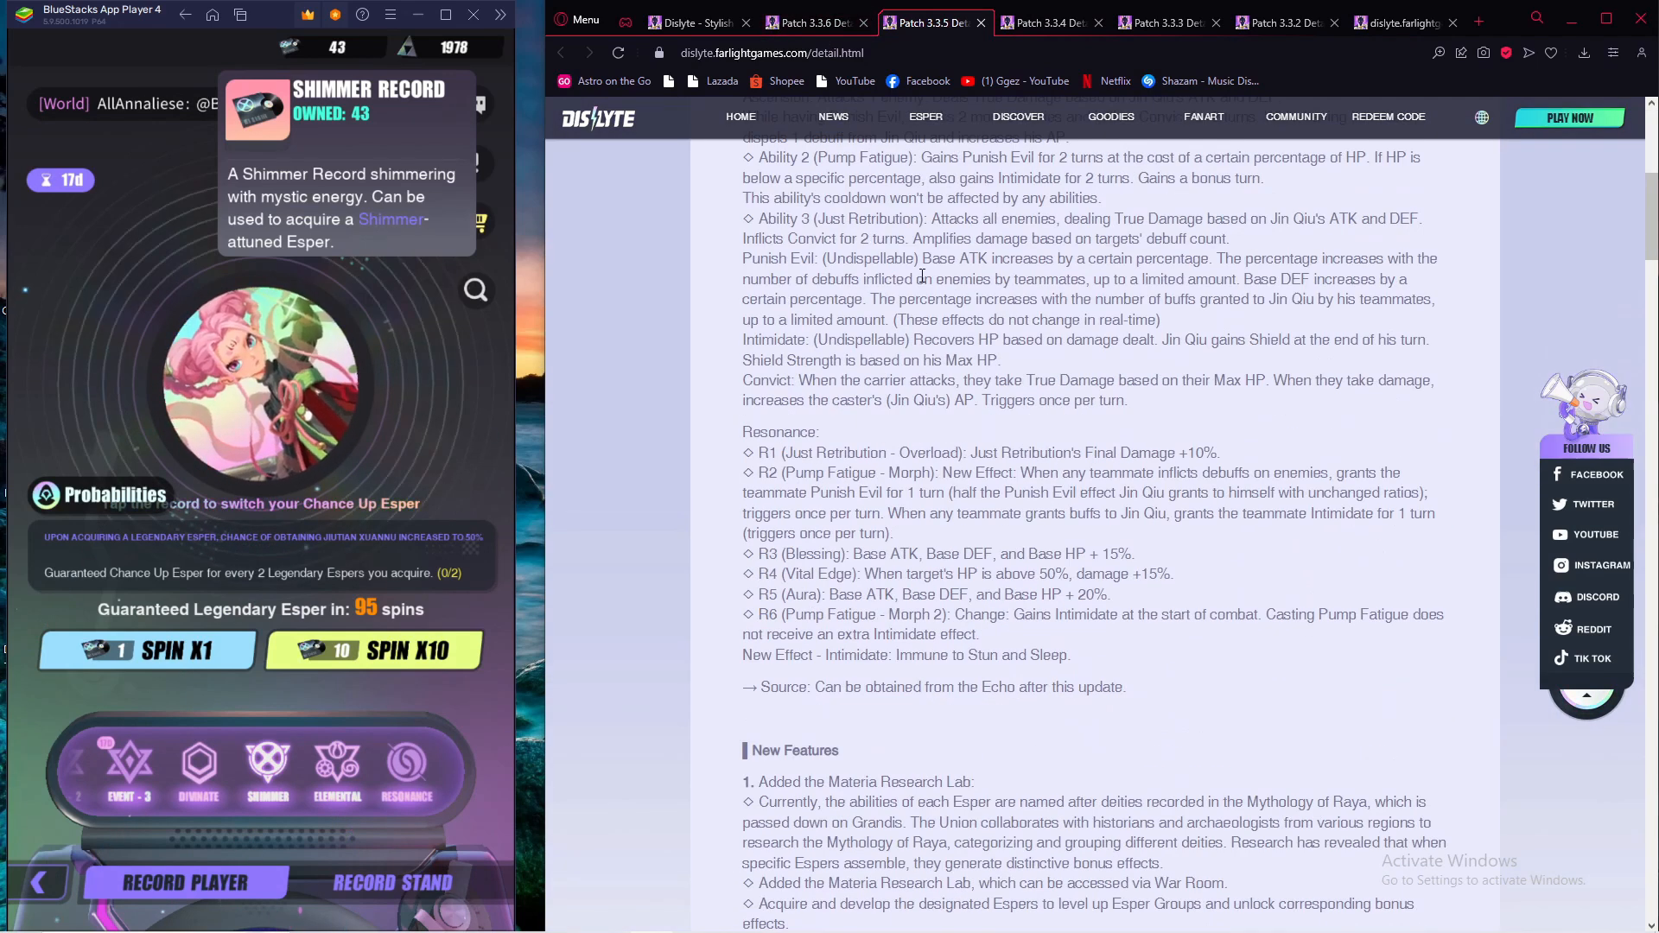
left_click(809, 22)
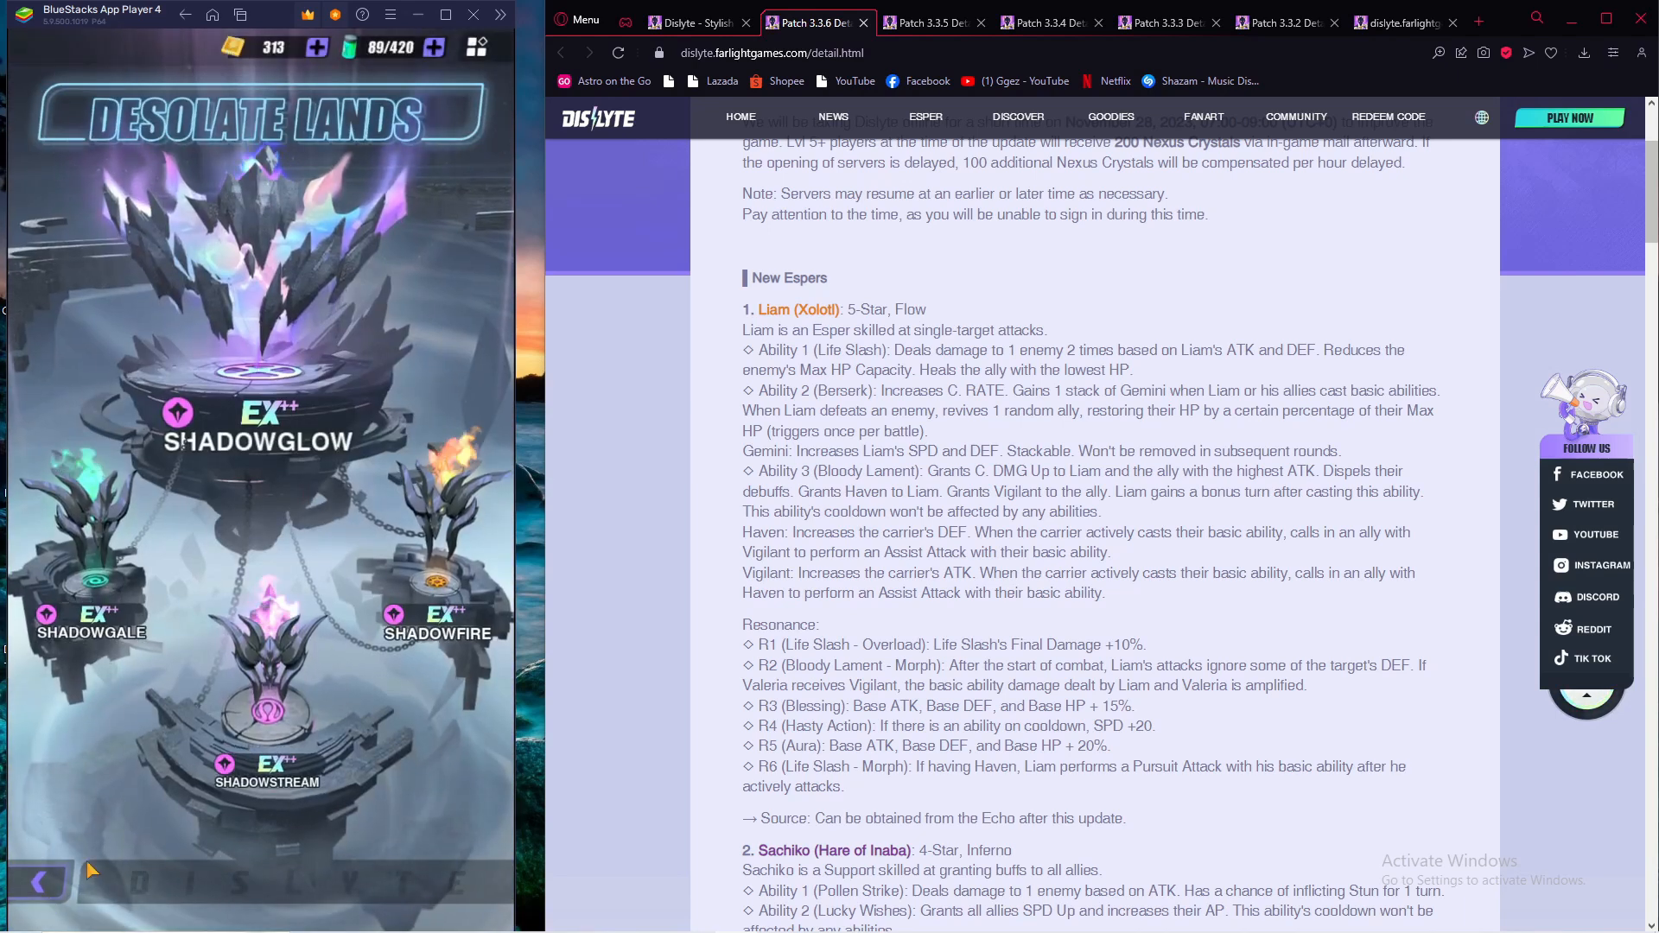
Return from Desolate Lands to the Echo summon screen and show the Event-2 banner guaranteeing Ginny.
left_click(41, 883)
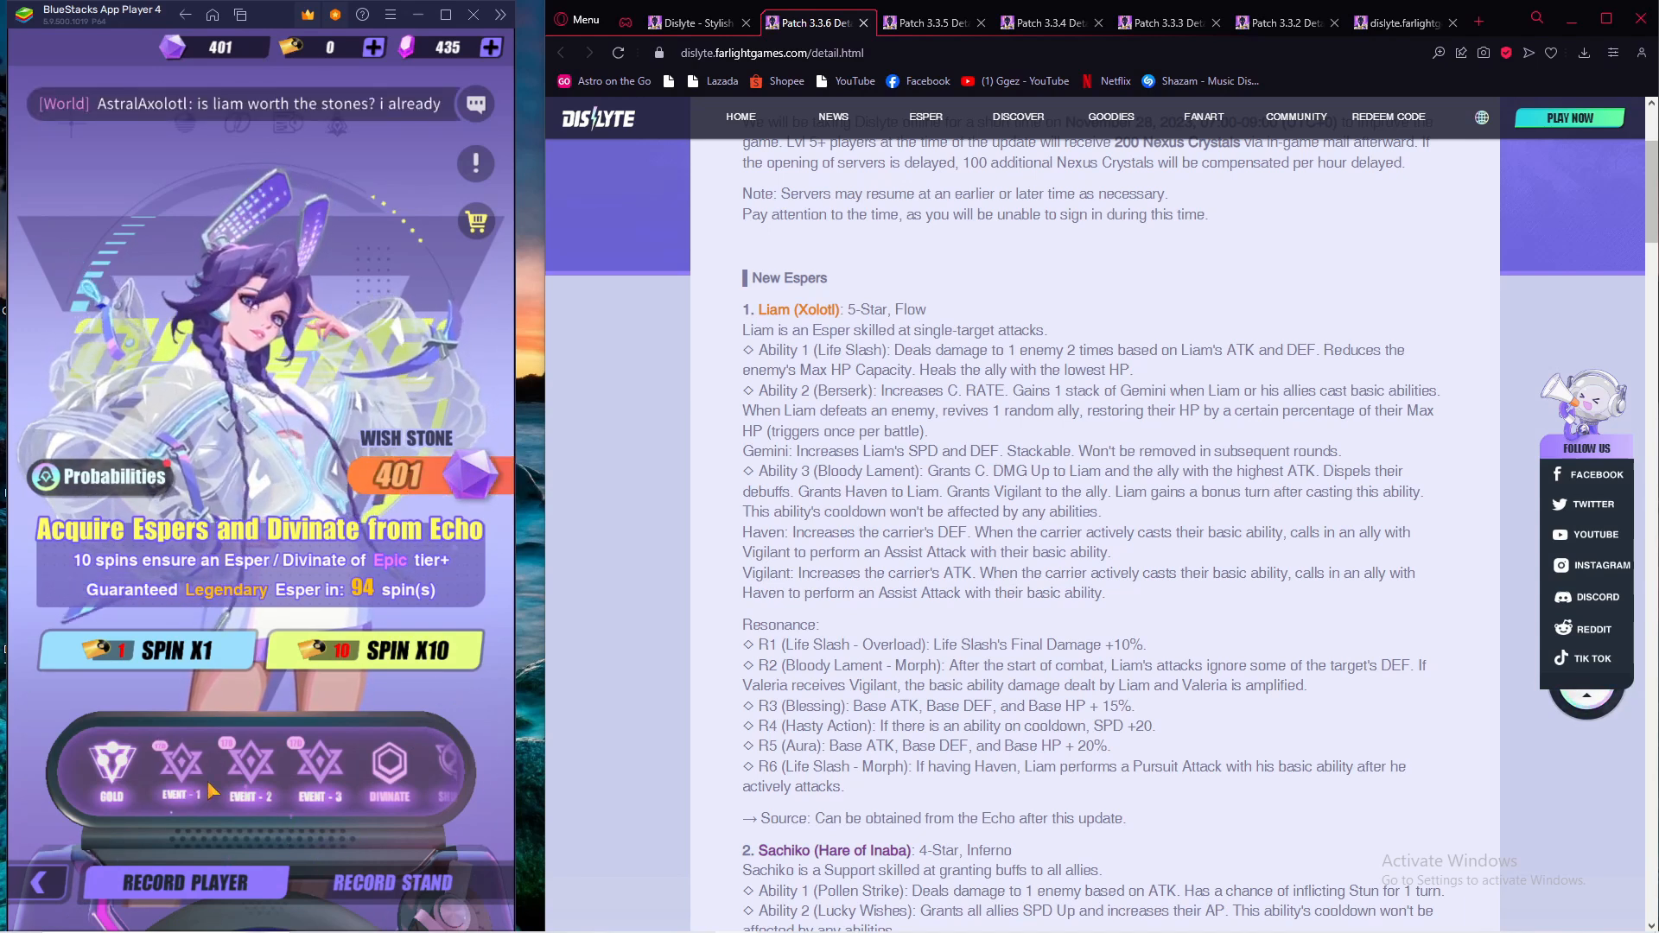
left_click(145, 650)
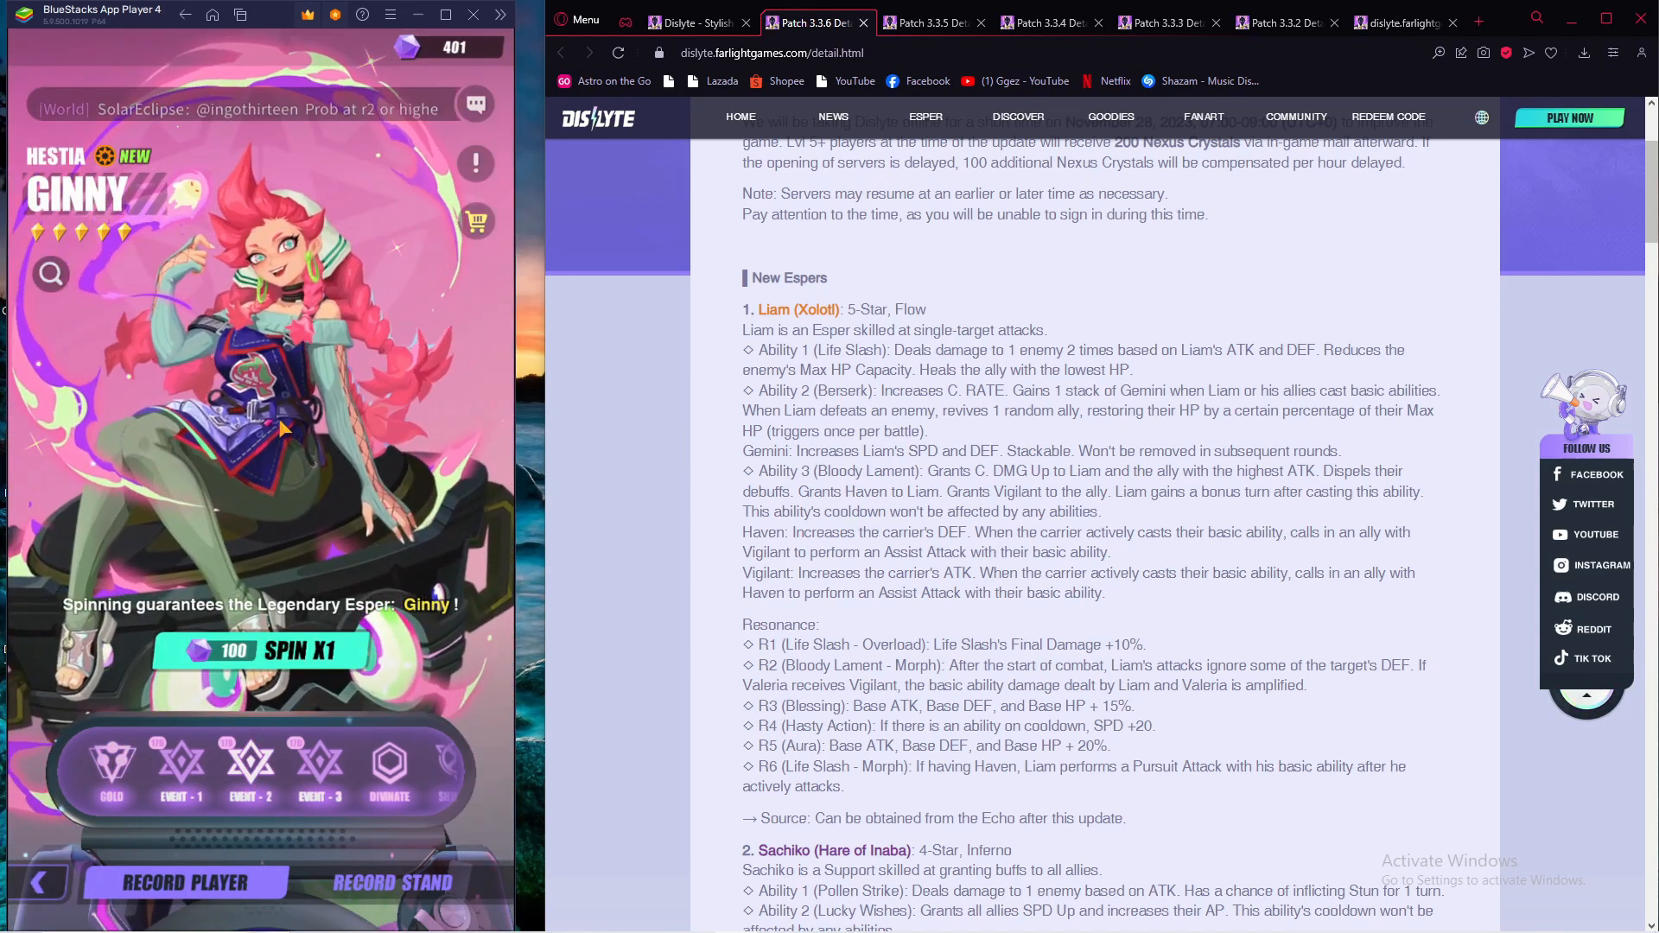